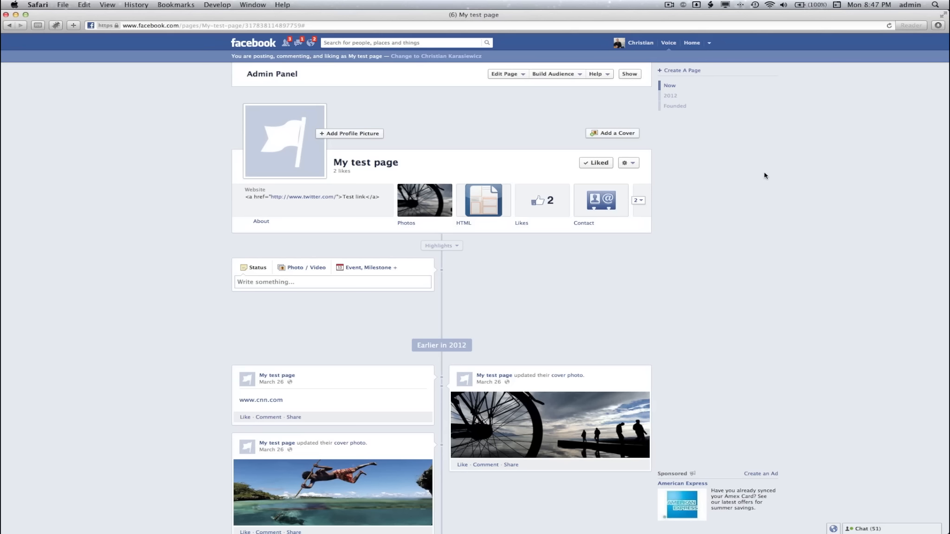
mouse_move(759, 171)
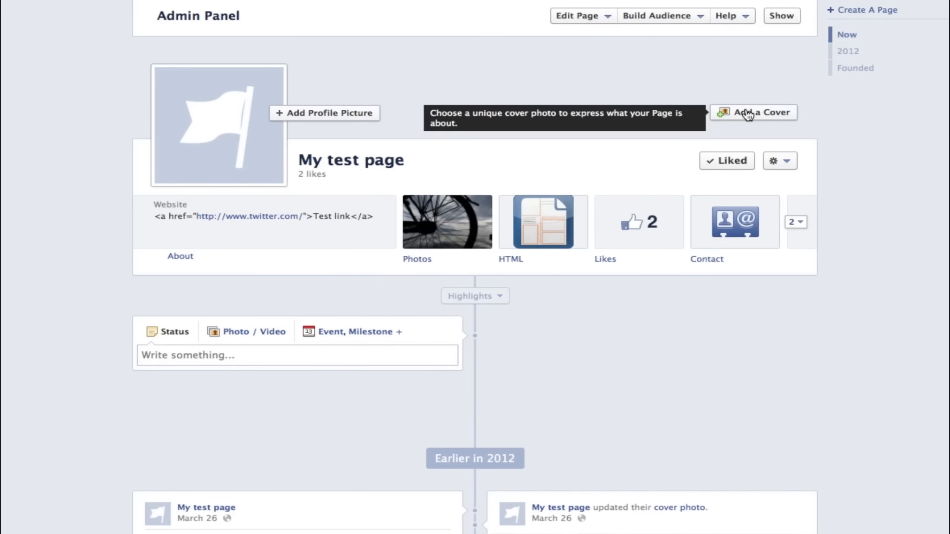
mouse_move(784, 138)
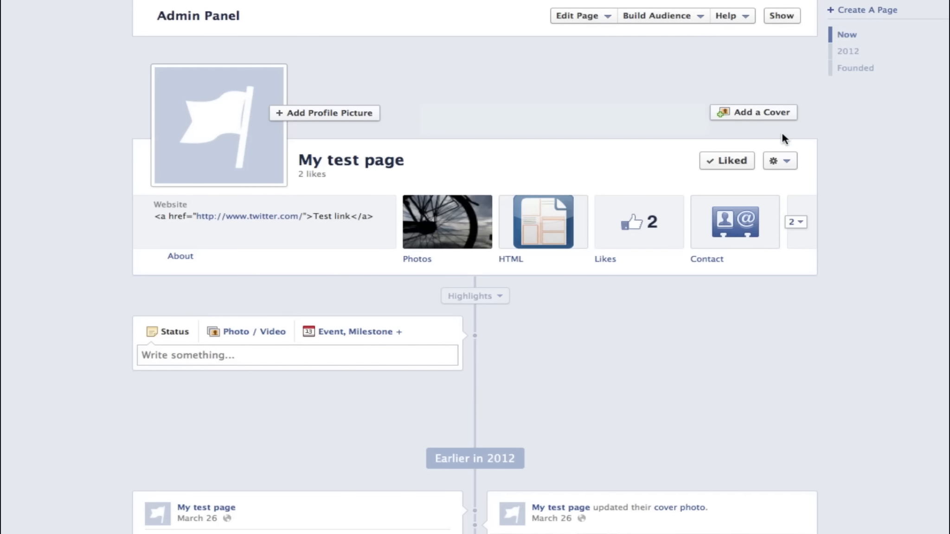
mouse_move(760, 115)
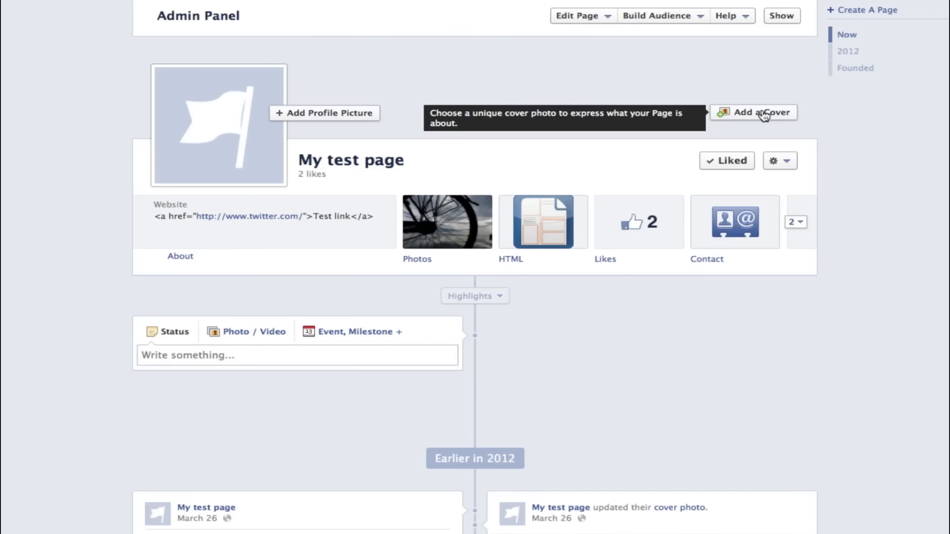
Step: Open the Add a Cover menu on My test page's timeline
left_click(759, 113)
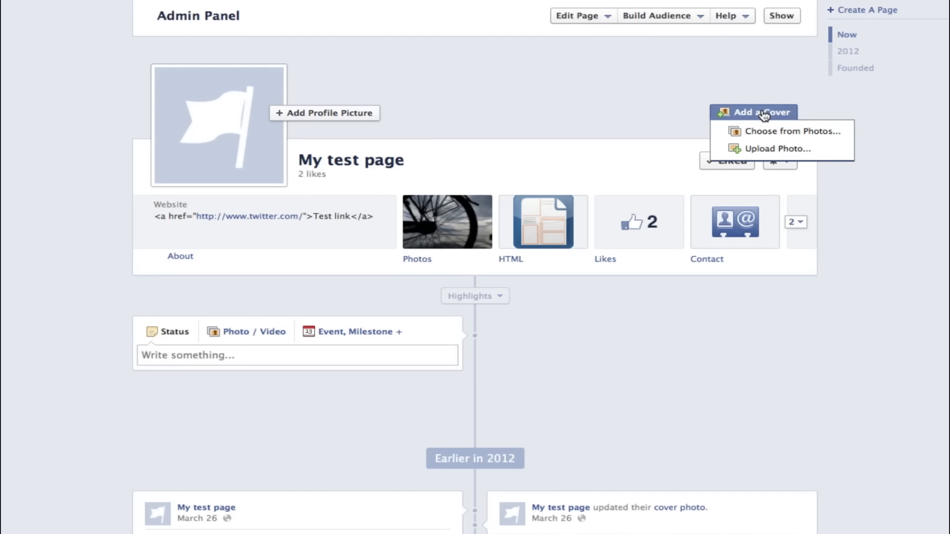
mouse_move(781, 131)
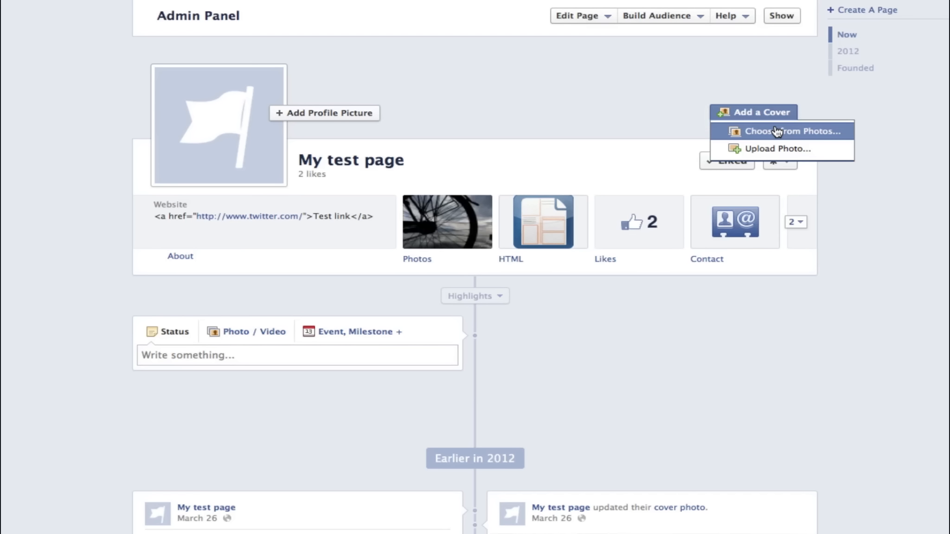
mouse_move(778, 149)
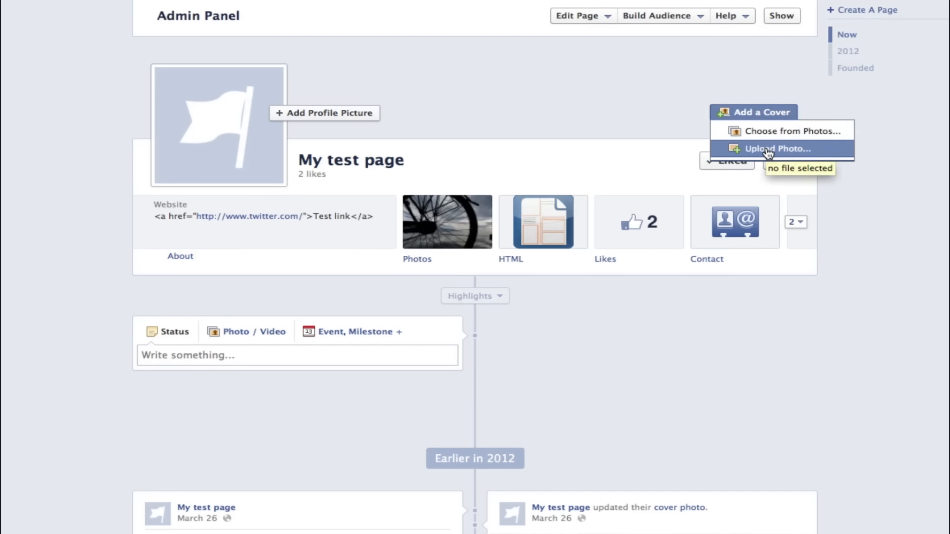
Step: Upload a cover image from the Desktop's Timeline Photos folder
left_click(778, 148)
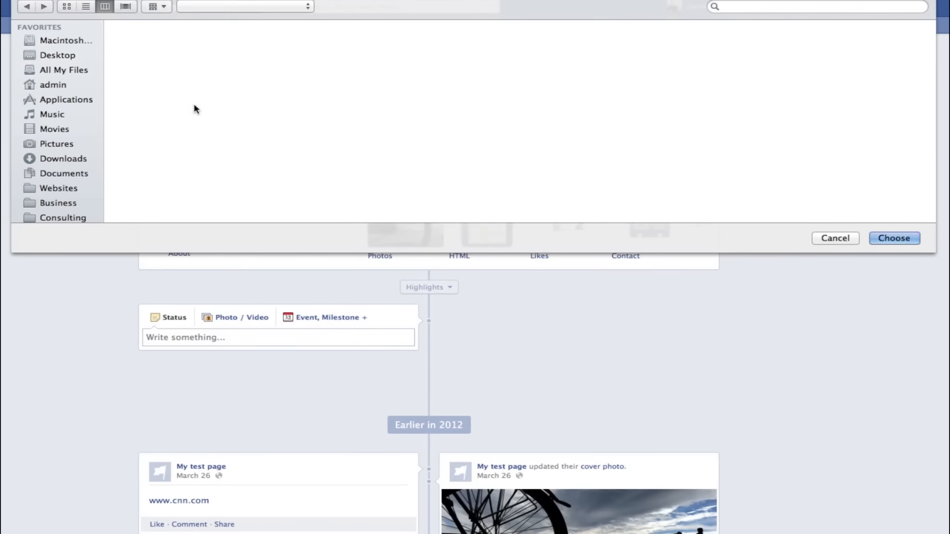
left_click(58, 55)
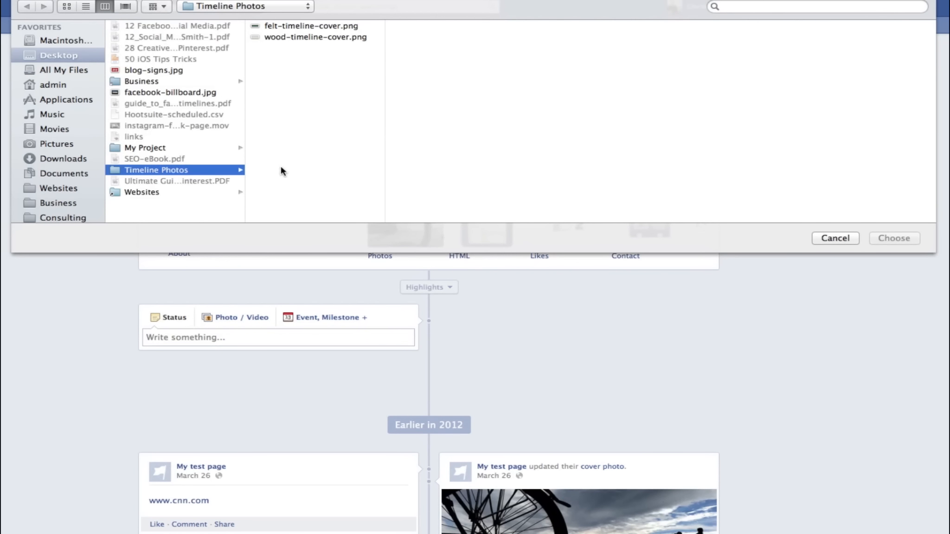
left_click(834, 238)
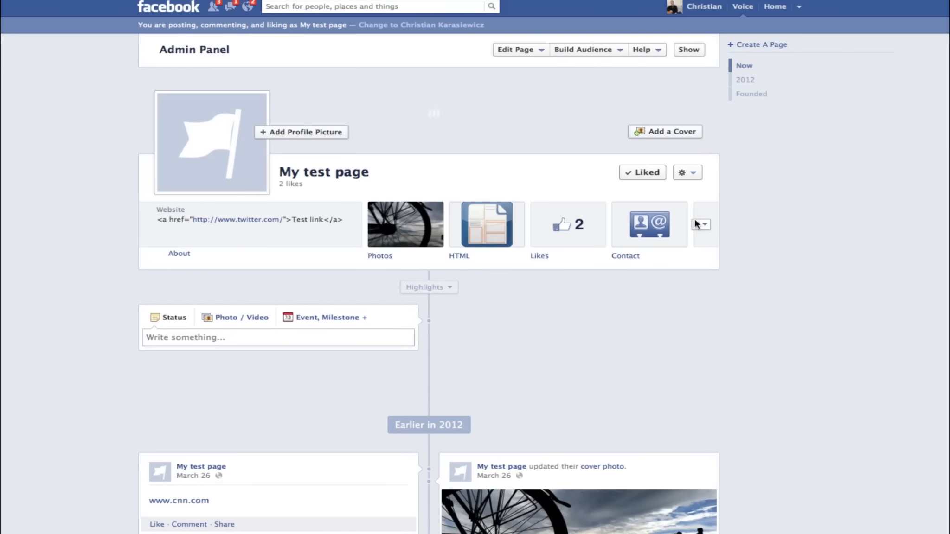
mouse_move(710, 121)
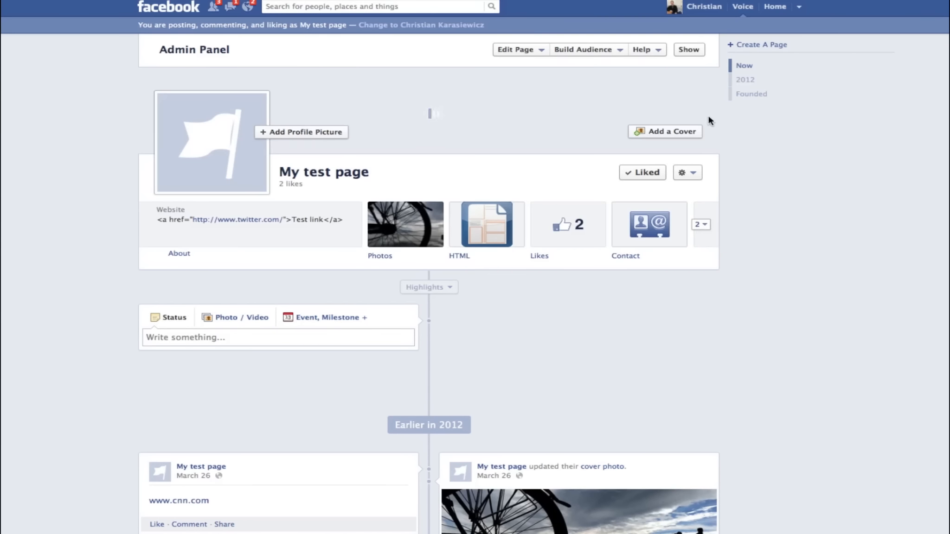
Step: Show the green textured image in My test page's cover area
left_click(664, 132)
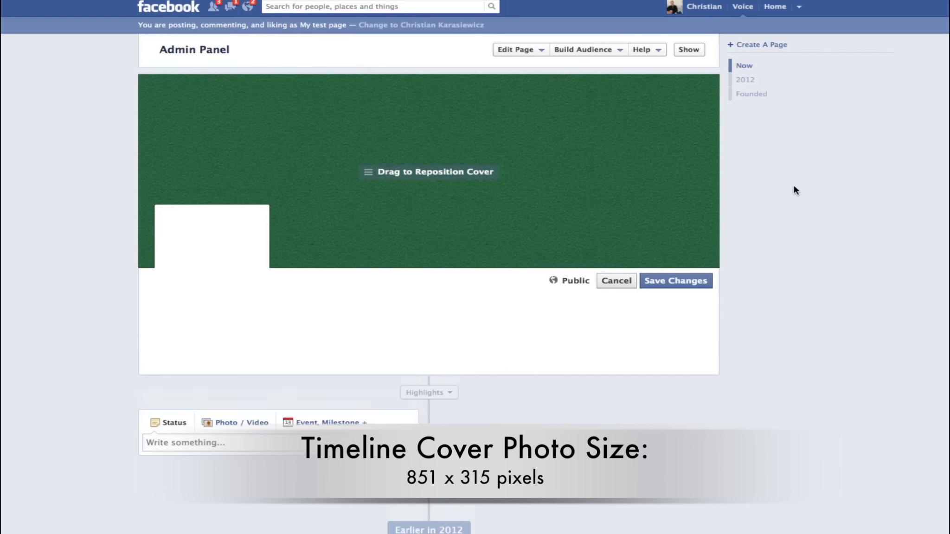
mouse_move(618, 176)
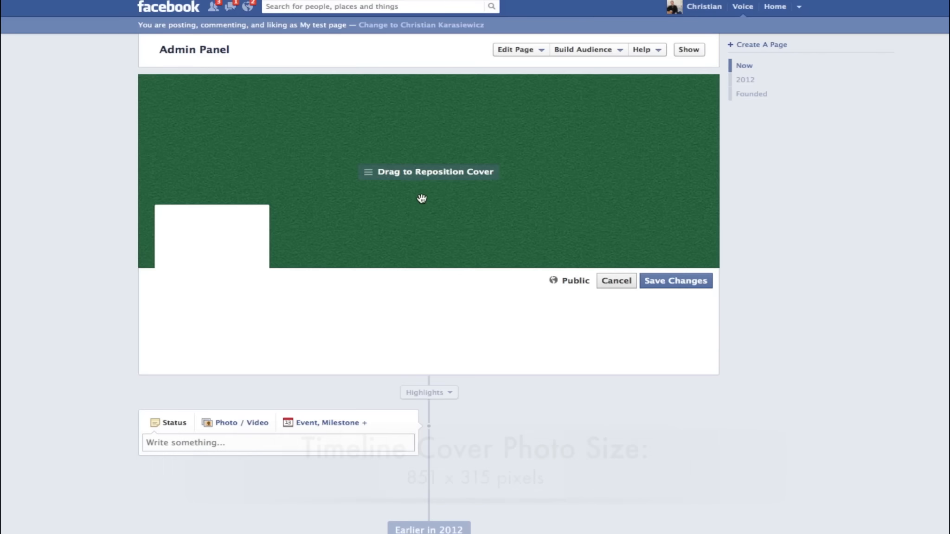
mouse_move(428, 156)
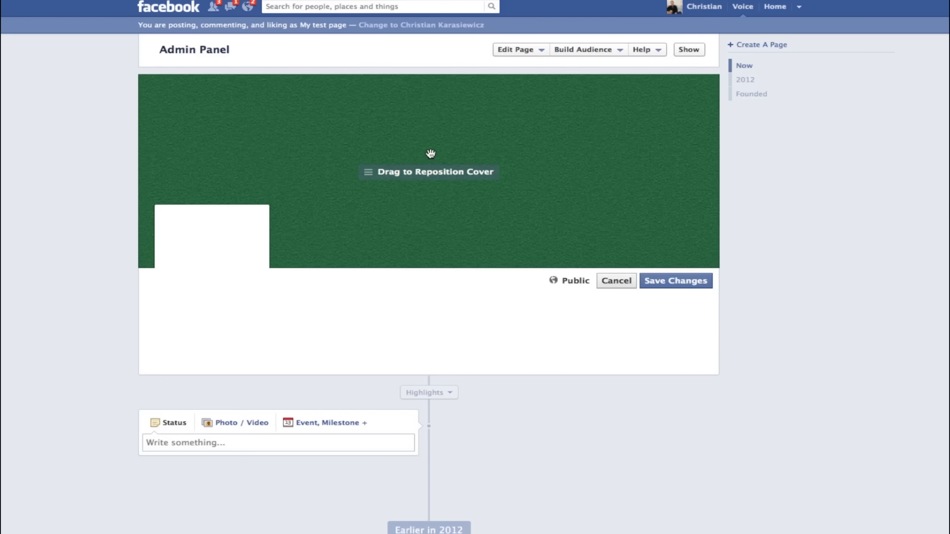
mouse_move(588, 204)
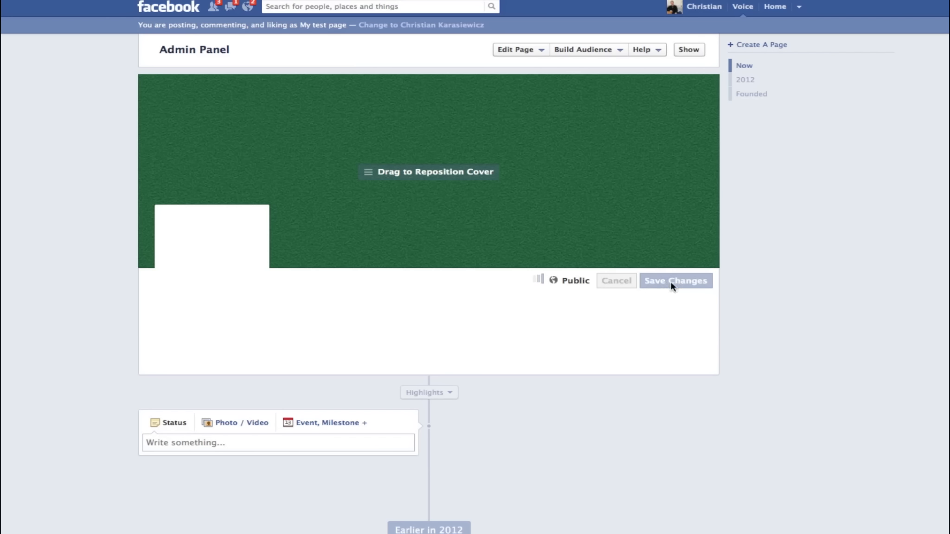
mouse_move(754, 253)
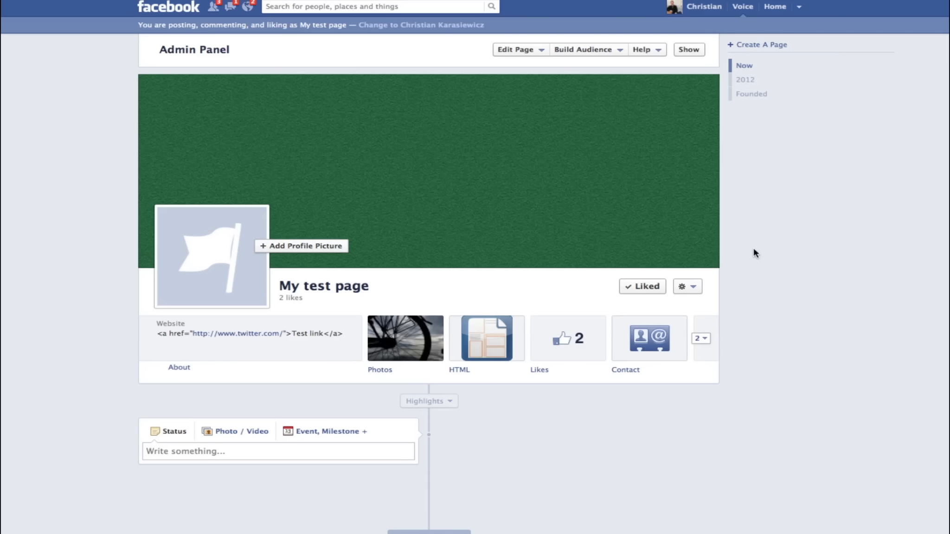
mouse_move(786, 266)
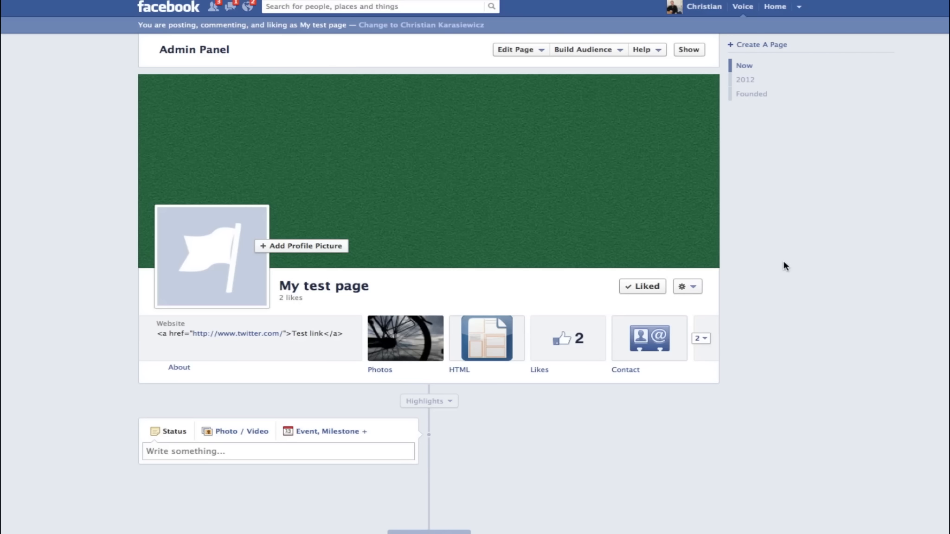
mouse_move(816, 281)
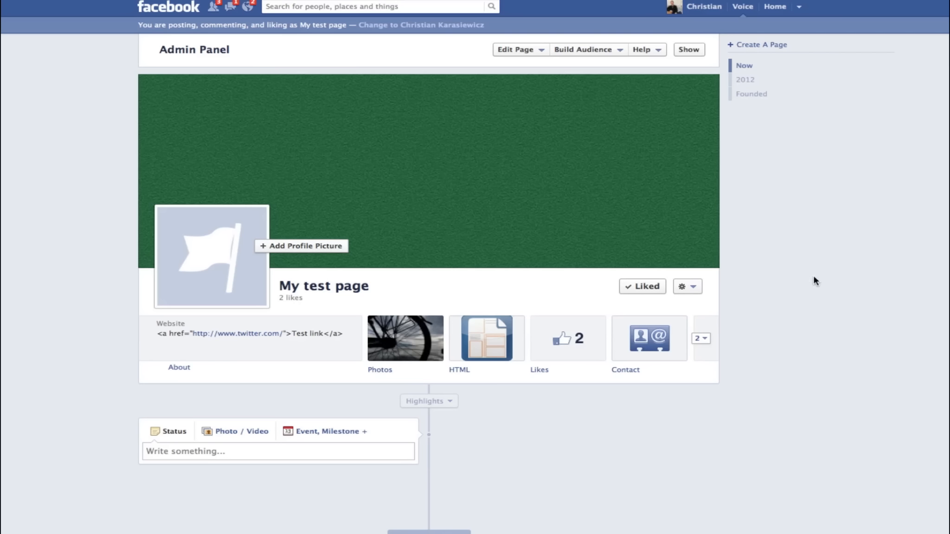
mouse_move(806, 277)
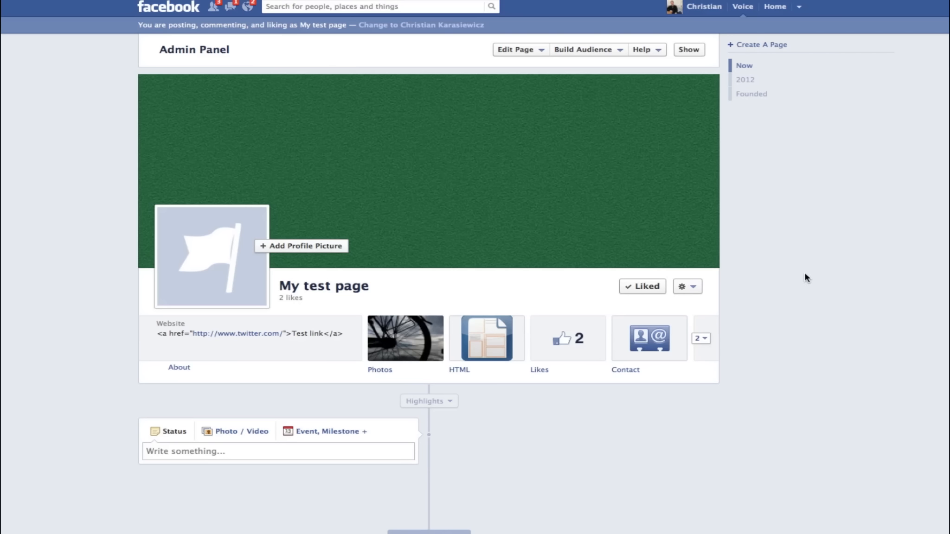
mouse_move(667, 246)
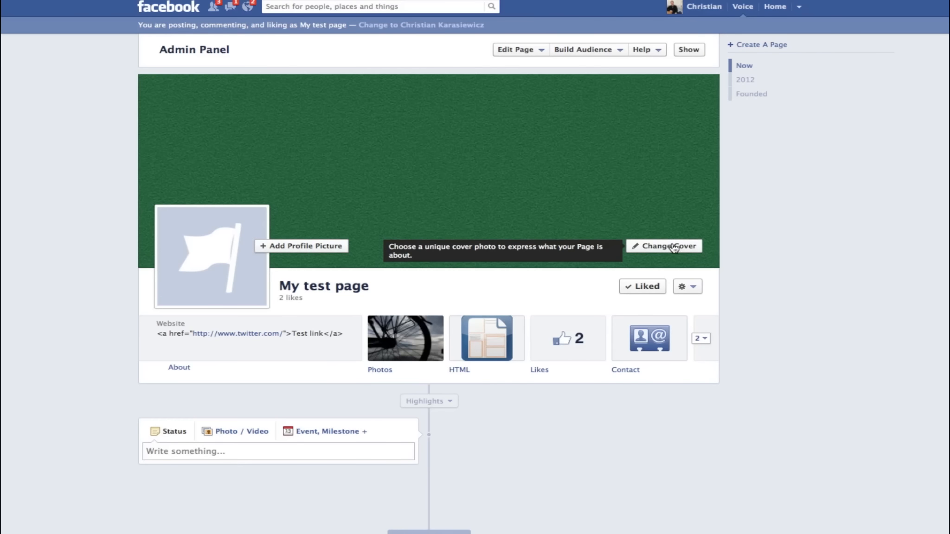
Step: Replace the cover with wood-timeline-cover.png and save the change
left_click(663, 246)
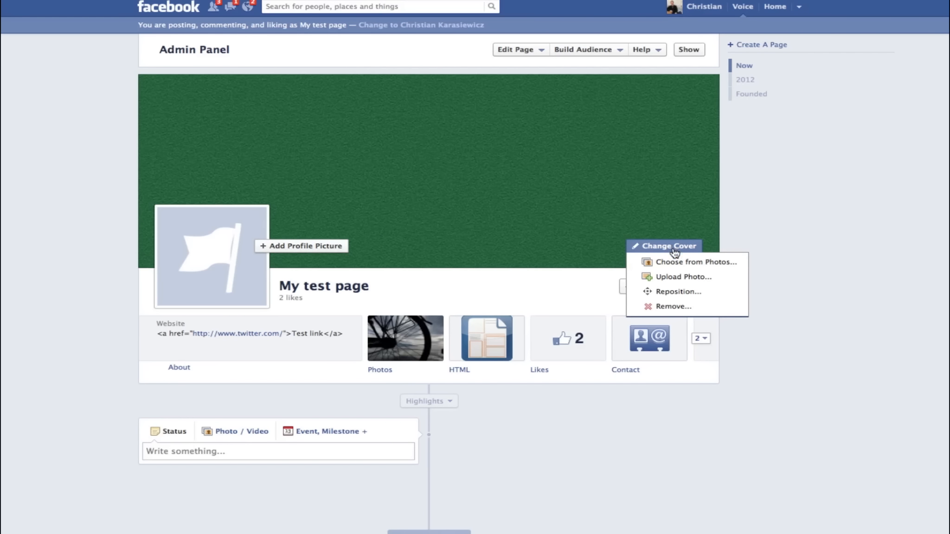
mouse_move(671, 307)
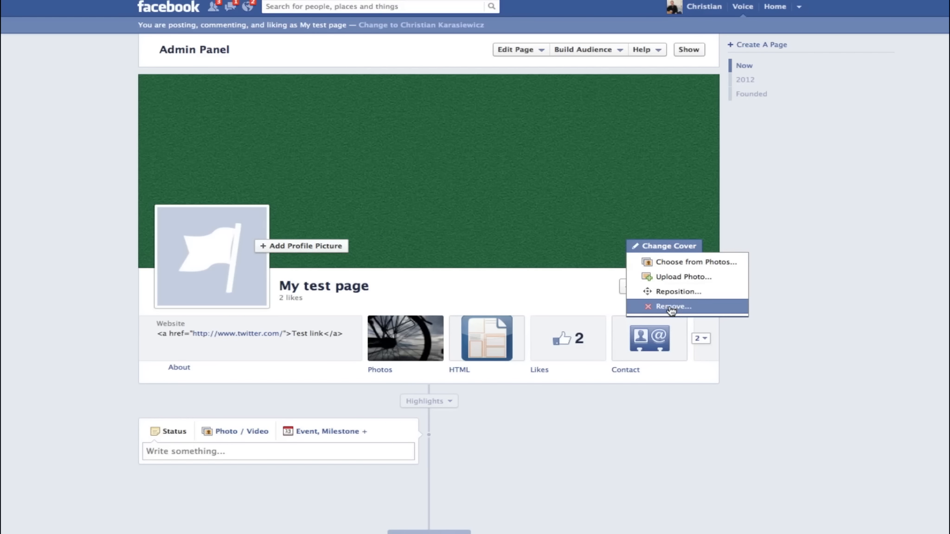
mouse_move(688, 261)
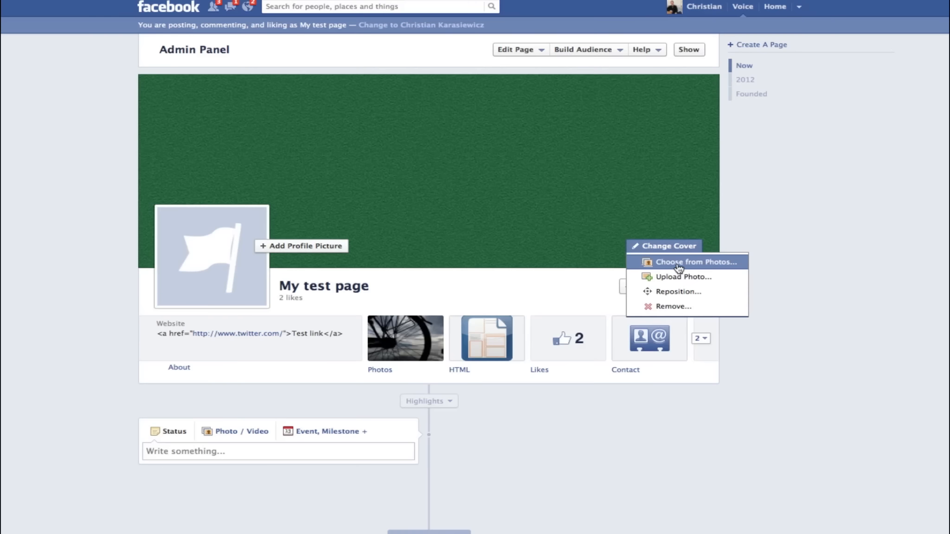
left_click(683, 277)
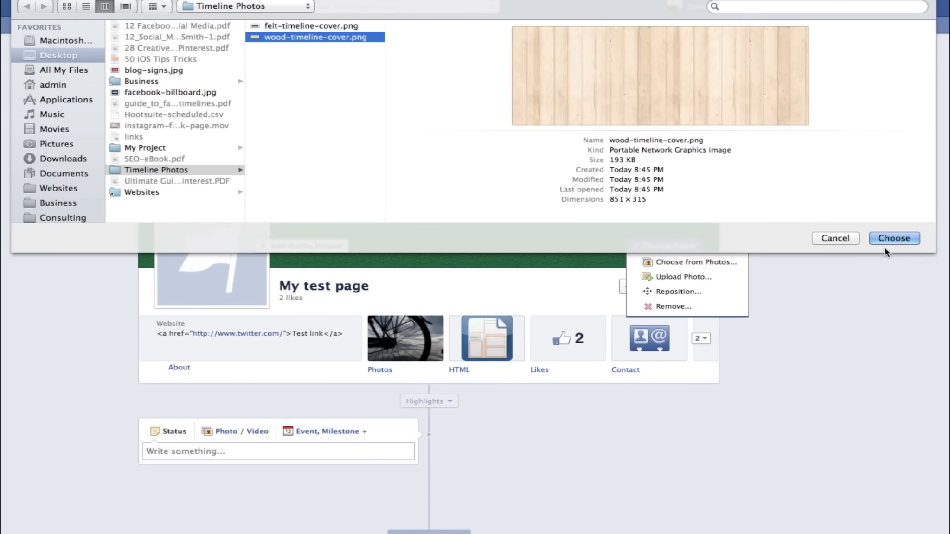
left_click(892, 237)
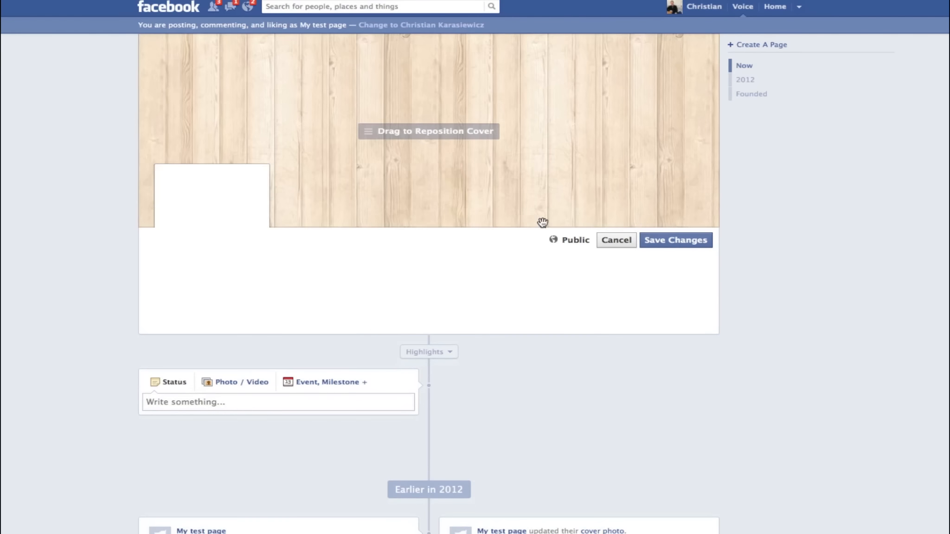
scroll("up", 3)
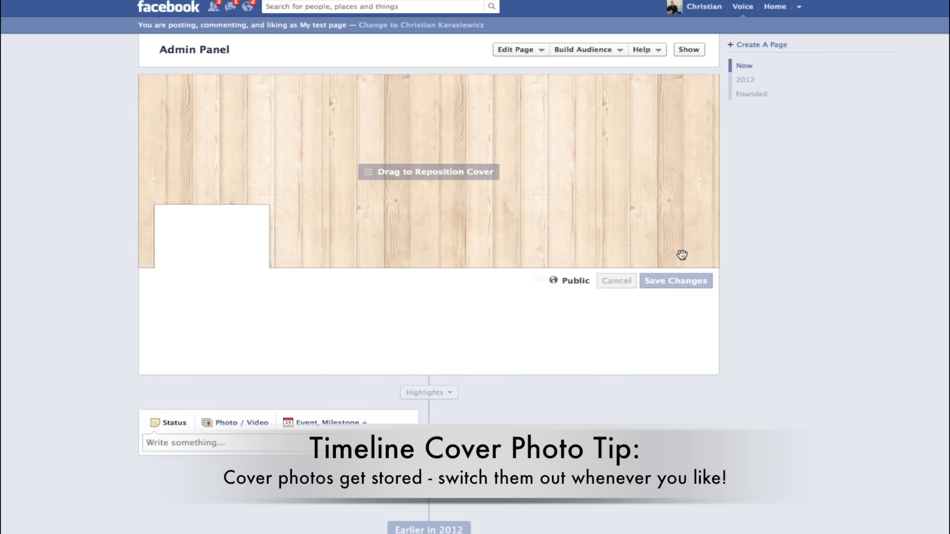
left_click(675, 281)
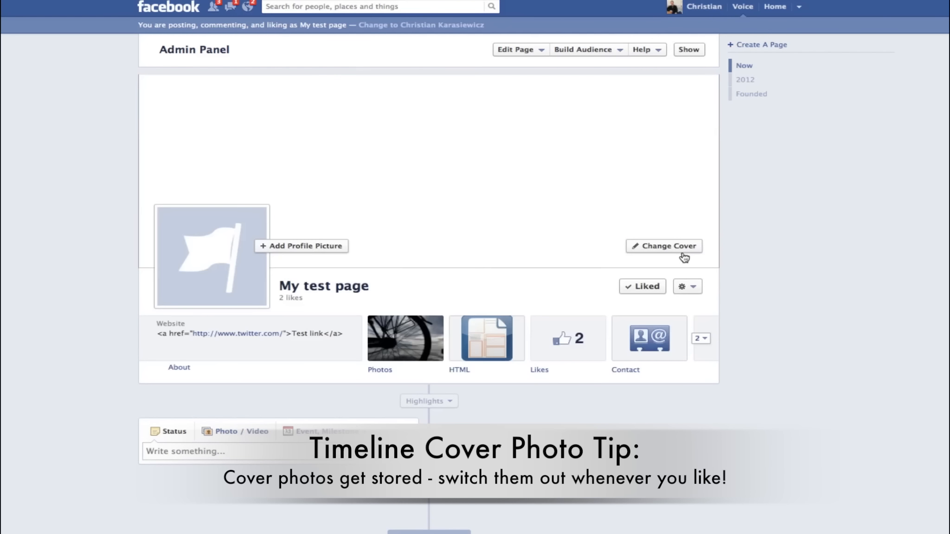
left_click(663, 246)
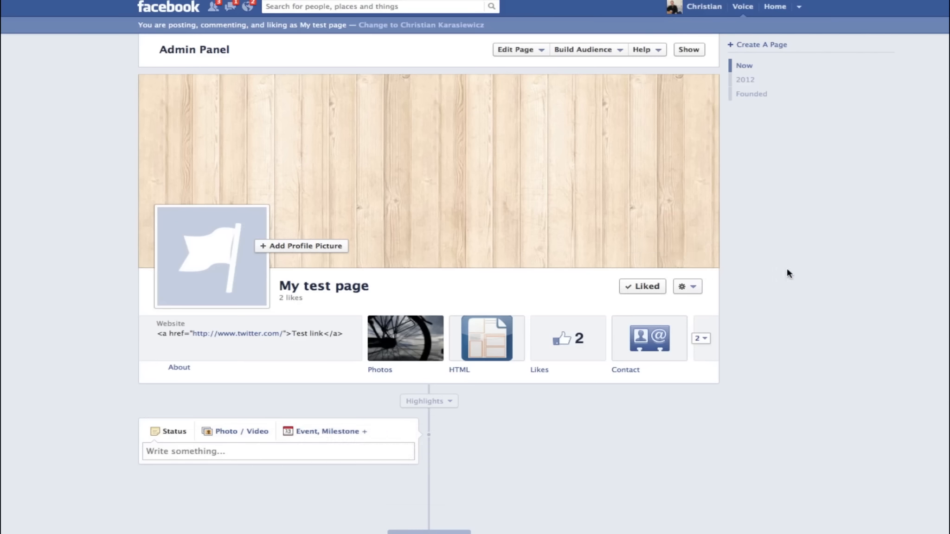
mouse_move(805, 261)
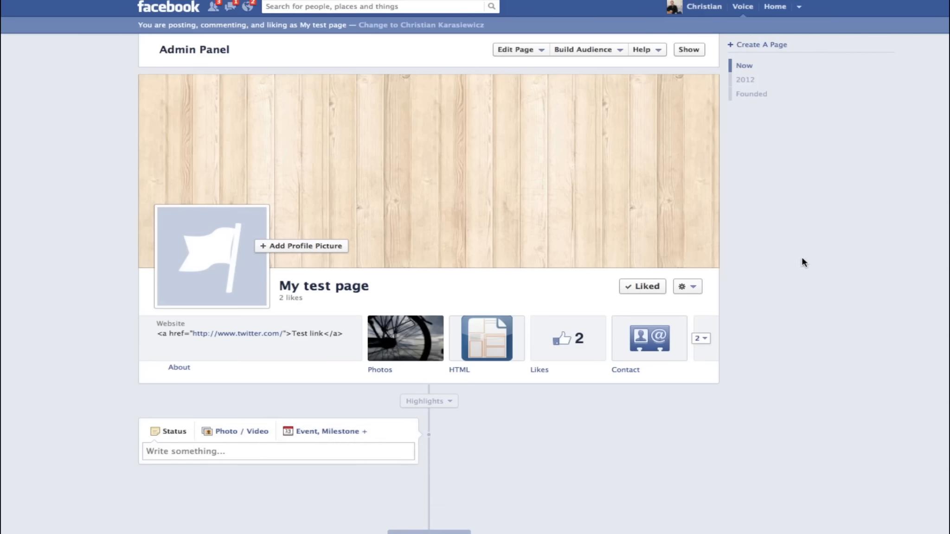
Step: Preview the bicycle silhouette photo from the page's existing photos as the cover
left_click(663, 246)
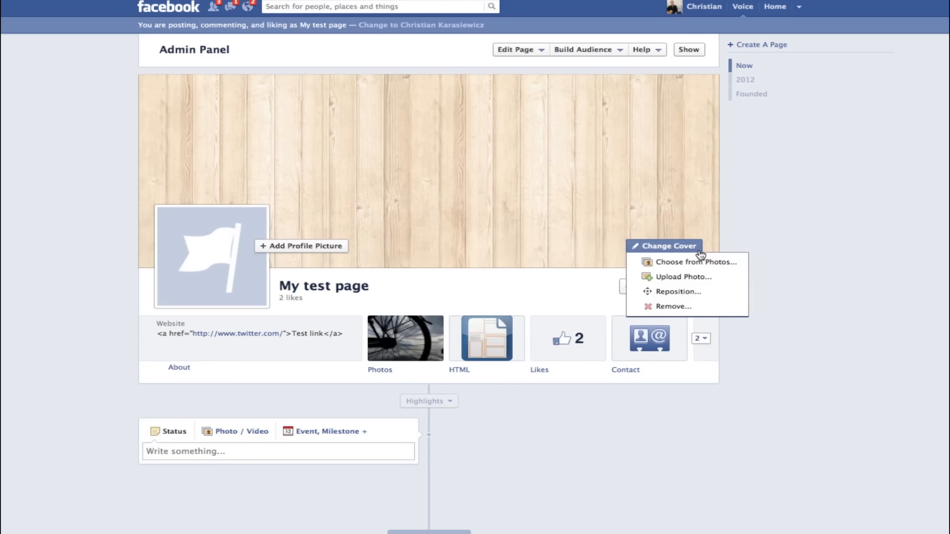
left_click(696, 262)
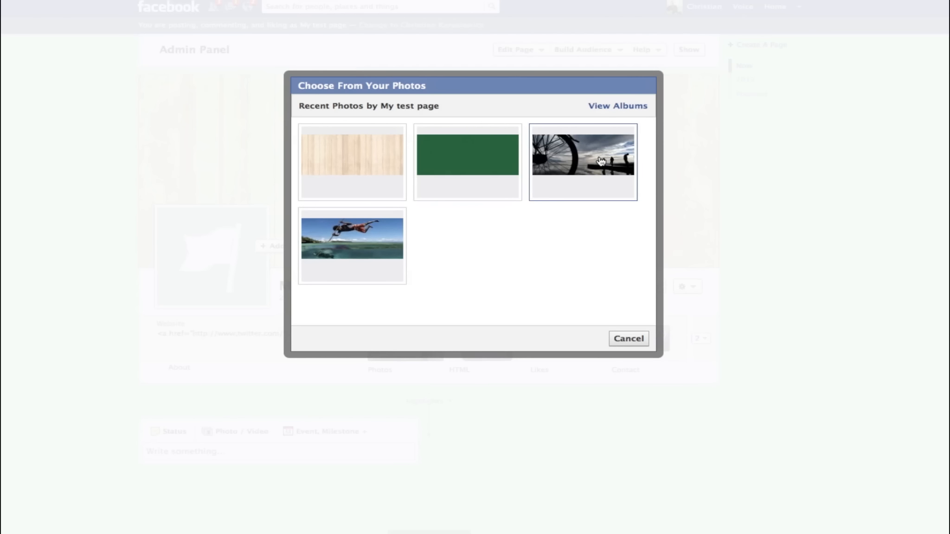
left_click(582, 162)
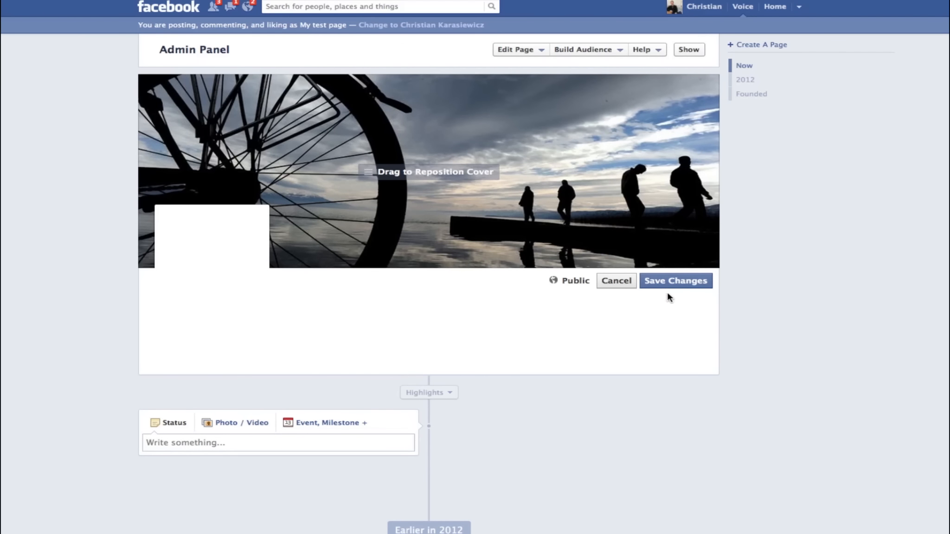
Step: Save the bicycle silhouette cover, replacing the wooden planks image
left_click(675, 281)
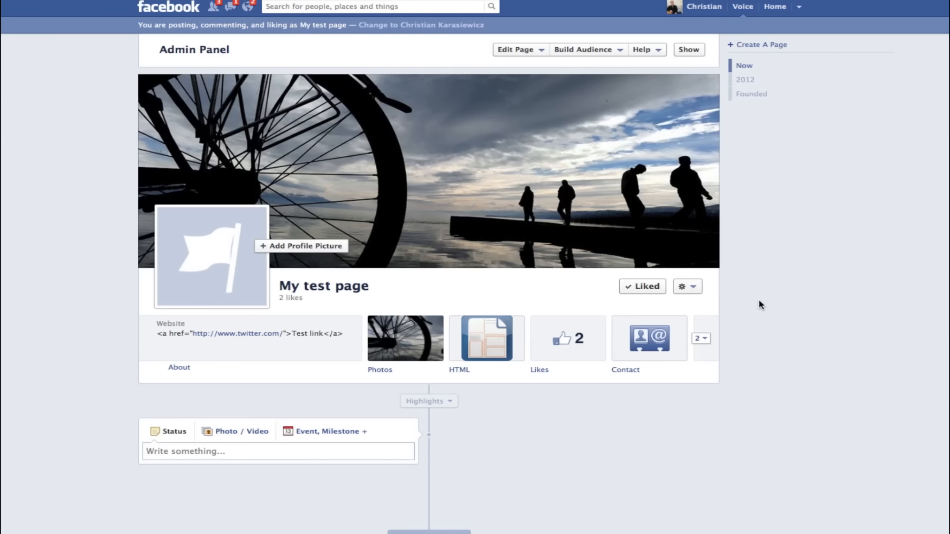
mouse_move(341, 313)
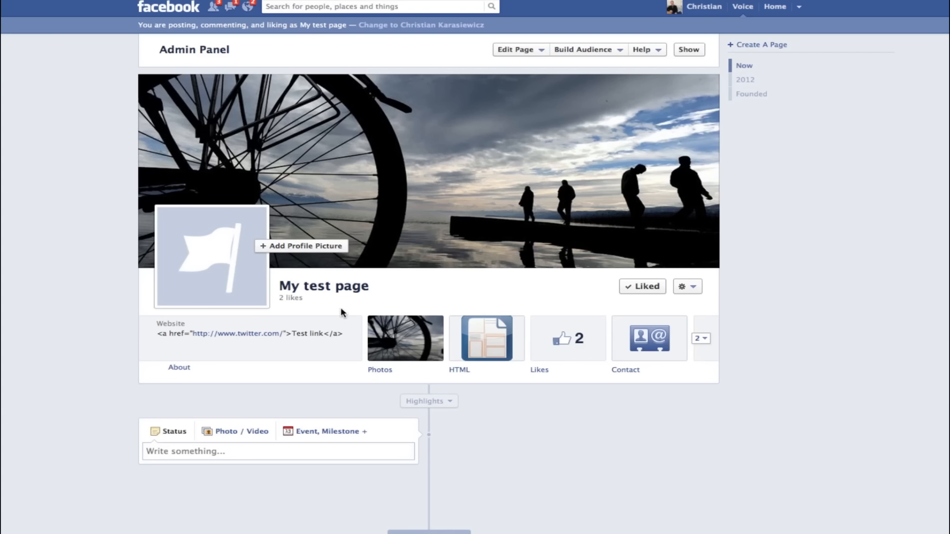
mouse_move(301, 370)
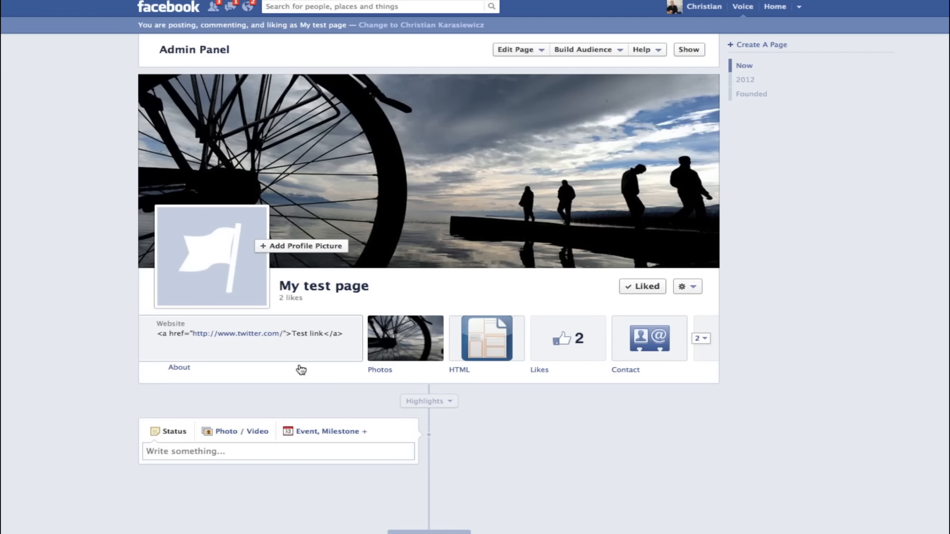
mouse_move(768, 344)
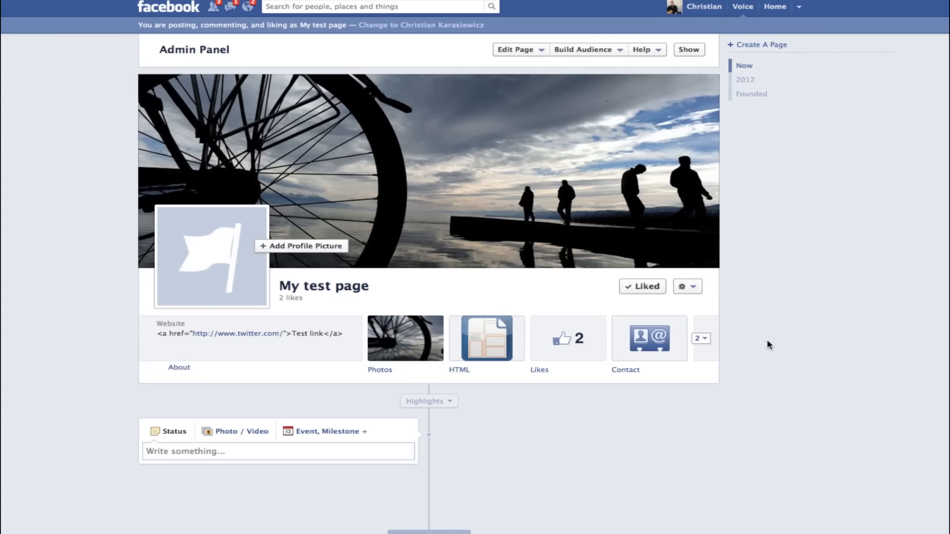